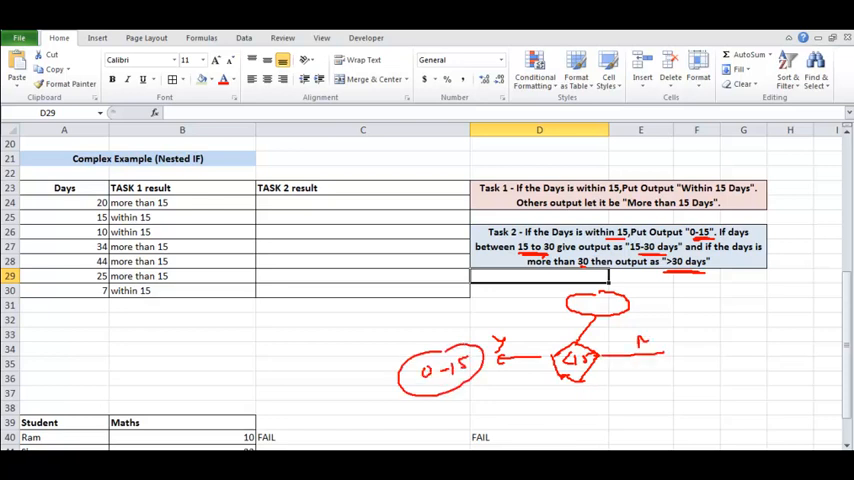
# - Start a nested IF in C24 returning "0-15" when A24 is 15 or fewer days
pyautogui.moveTo(660, 340); pyautogui.dragTo(730, 384)
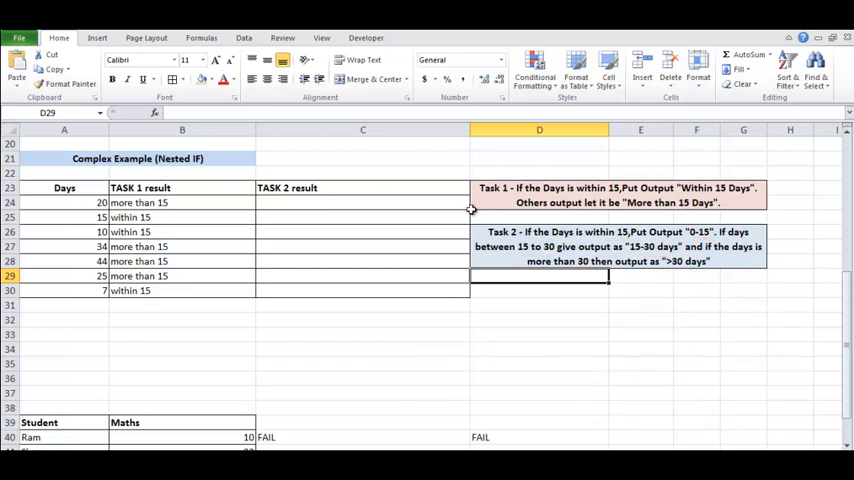
pyautogui.click(340, 204)
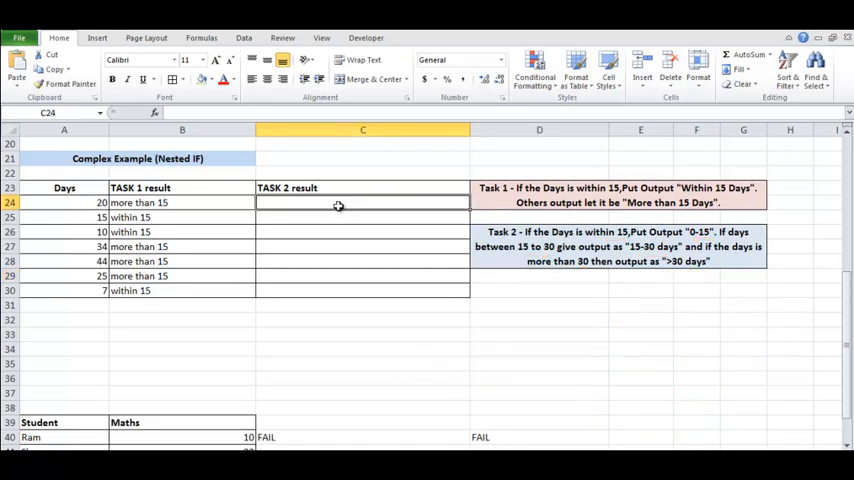
pyautogui.write('=if(')
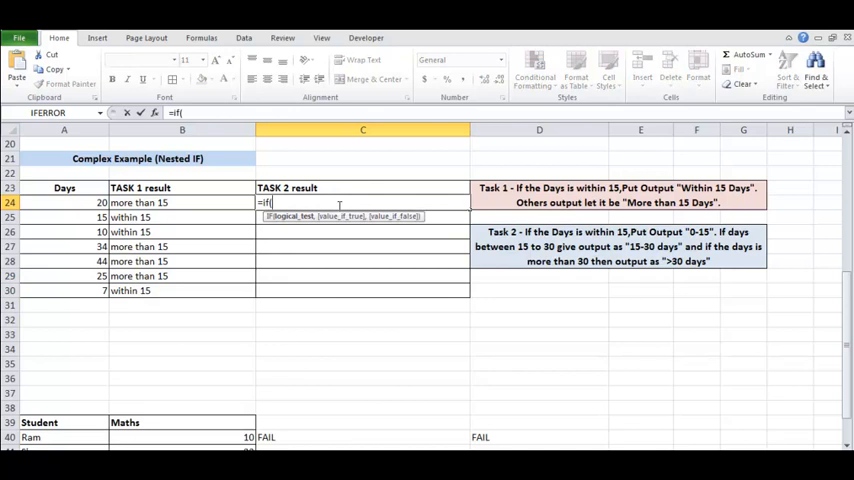
pyautogui.click(64, 202)
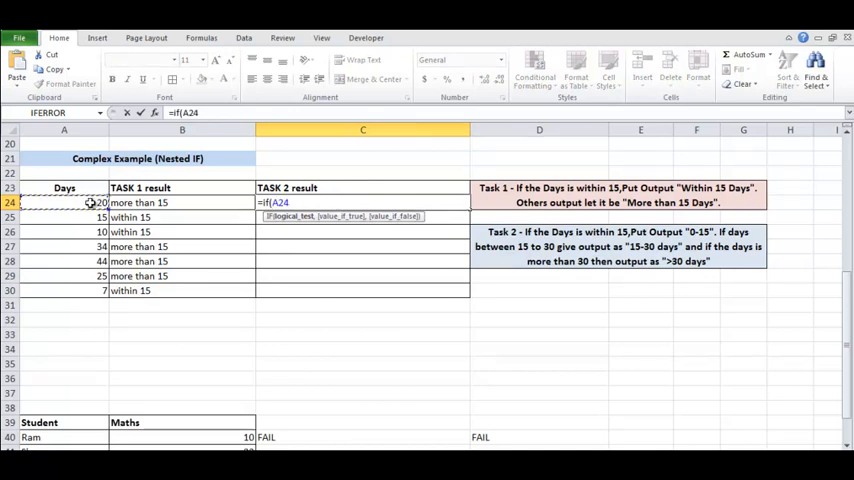
pyautogui.write('<=1')
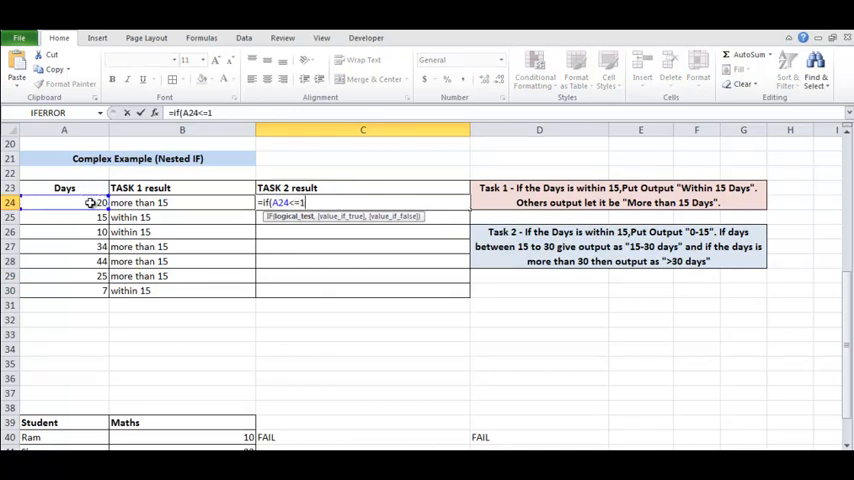
pyautogui.write('5,')
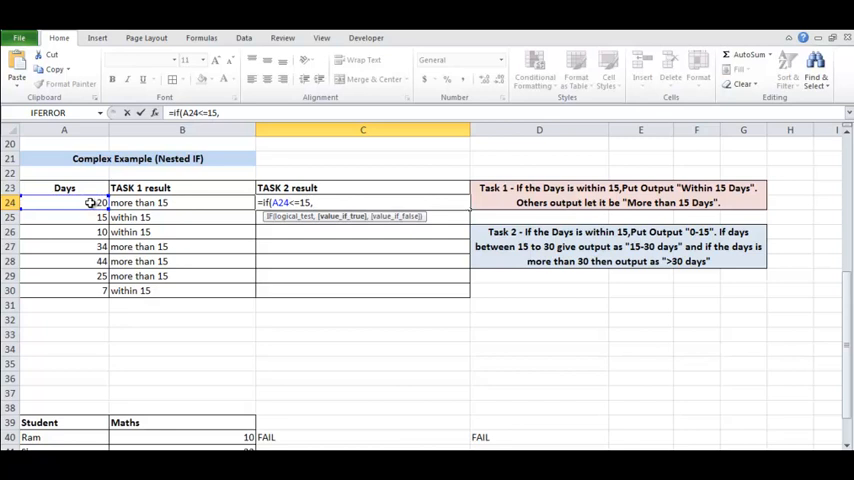
pyautogui.write('"0-1')
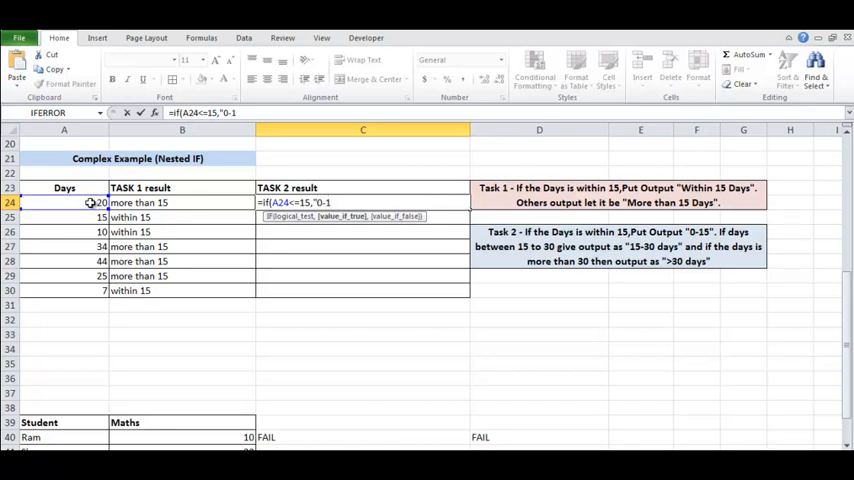
pyautogui.write('15",')
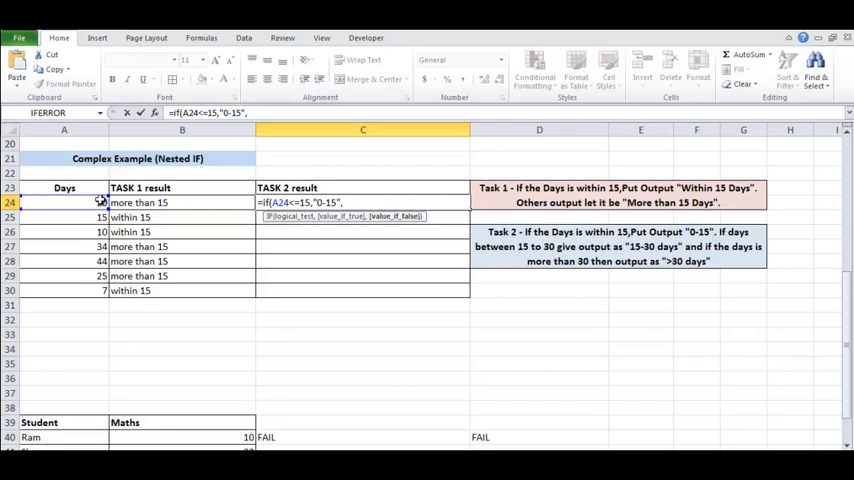
# - Complete the inner IF returning ">30 days" above 30, else "15- 30 days", and commit it
pyautogui.write('if(A24')
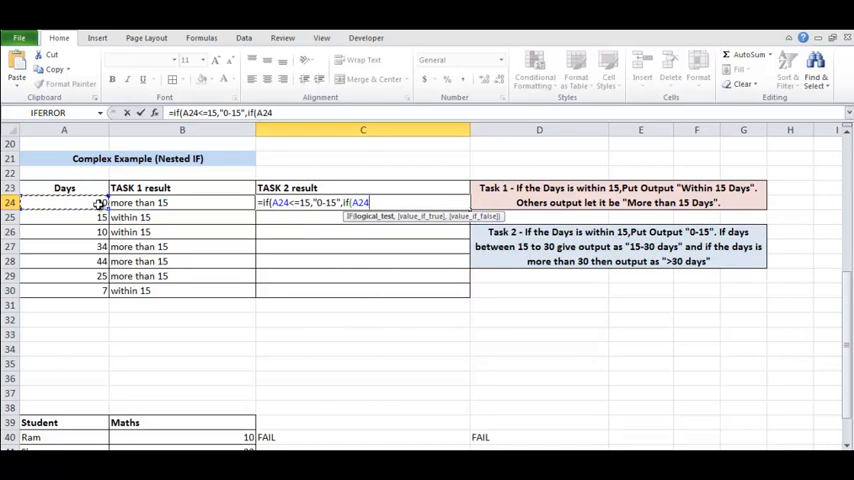
pyautogui.write('<')
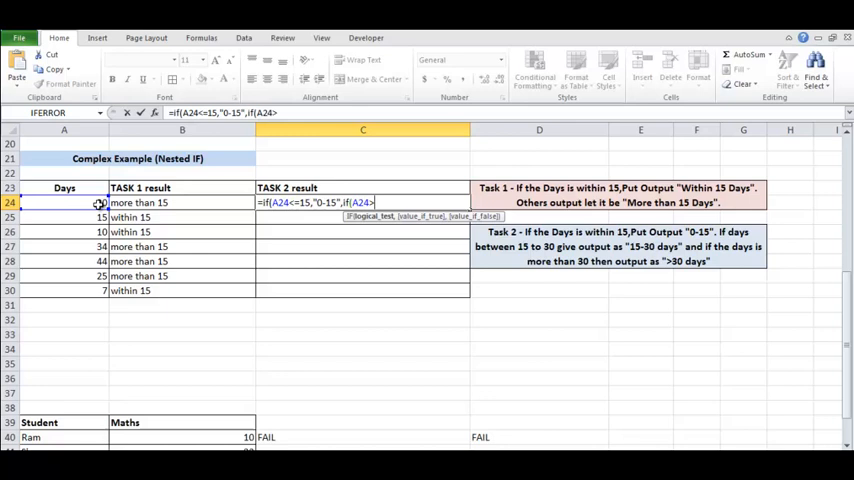
pyautogui.write('>30')
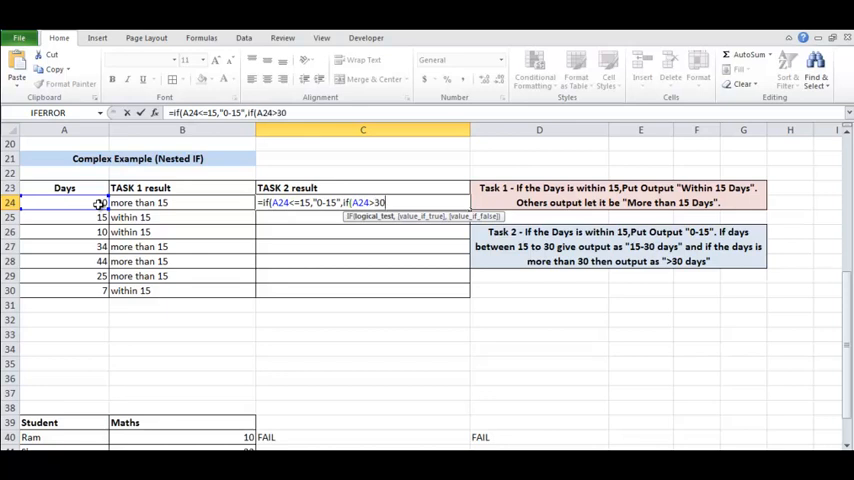
pyautogui.write(',')
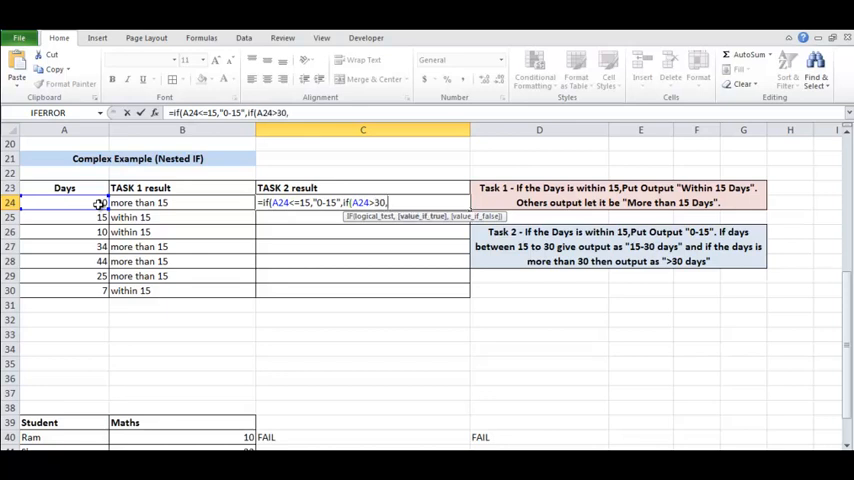
pyautogui.write('">')
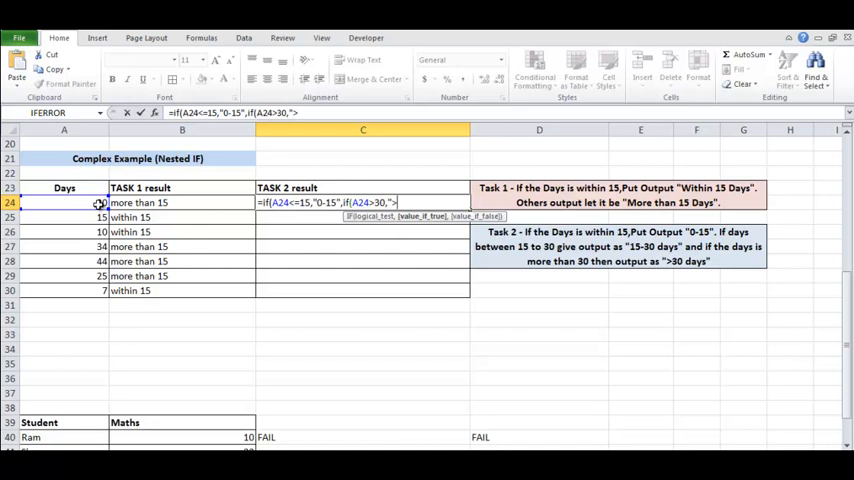
pyautogui.write('>30 d')
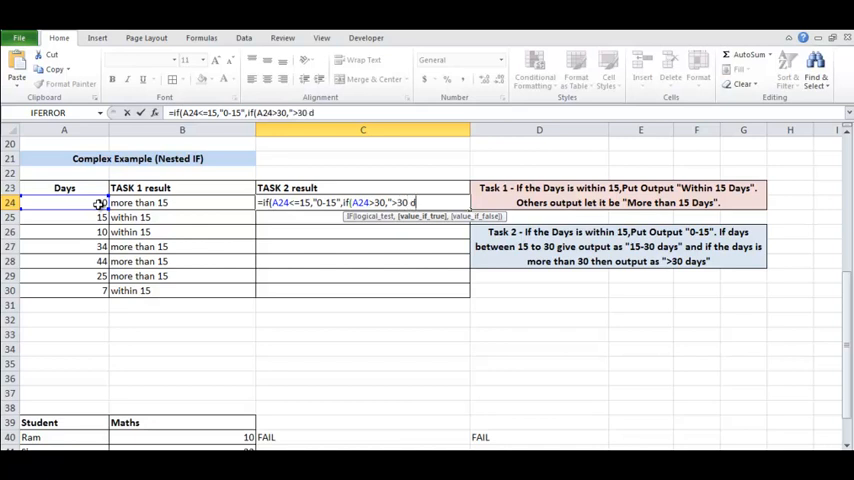
pyautogui.write('ays","15- 30')
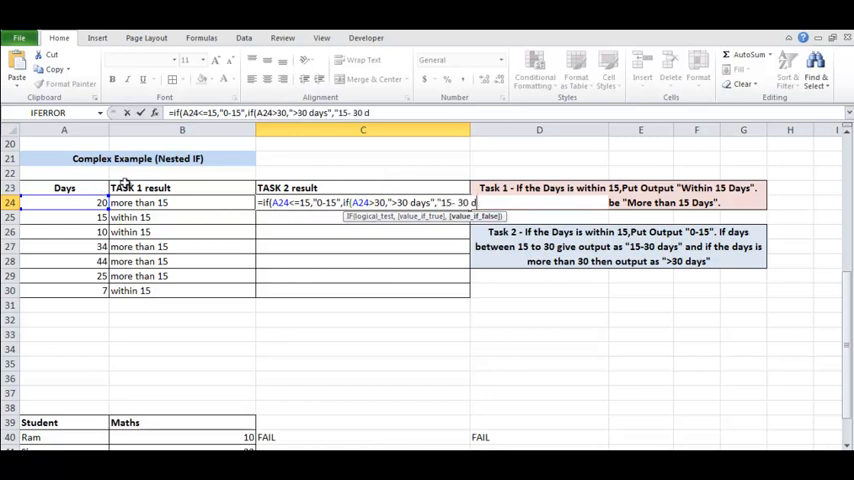
pyautogui.write('days"))')
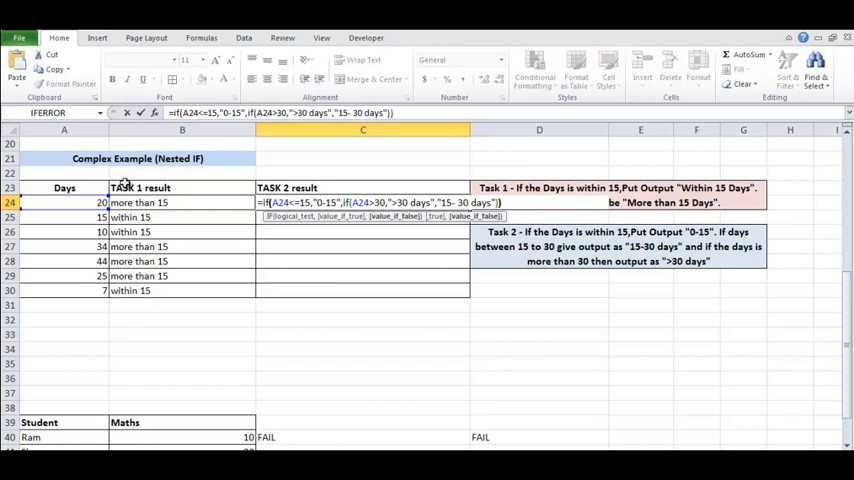
pyautogui.press('Enter')
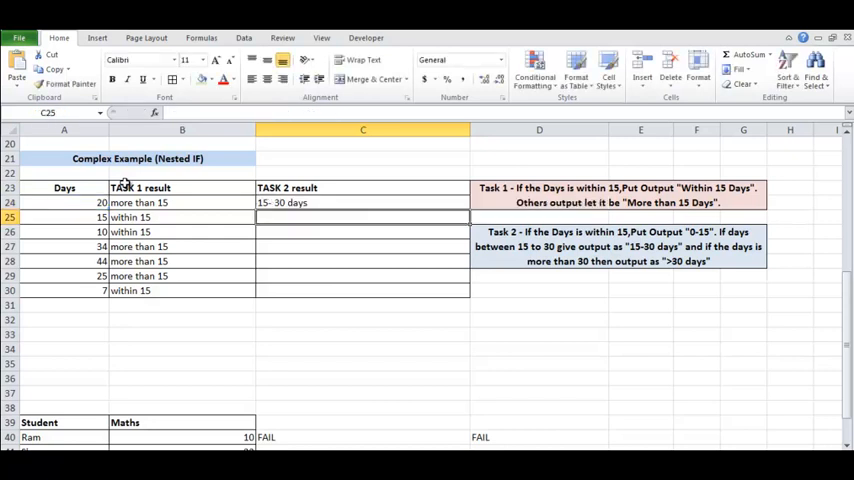
# - Enter 31 in A24 so the Task 2 result beside it reads >30 days
pyautogui.click(362, 202)
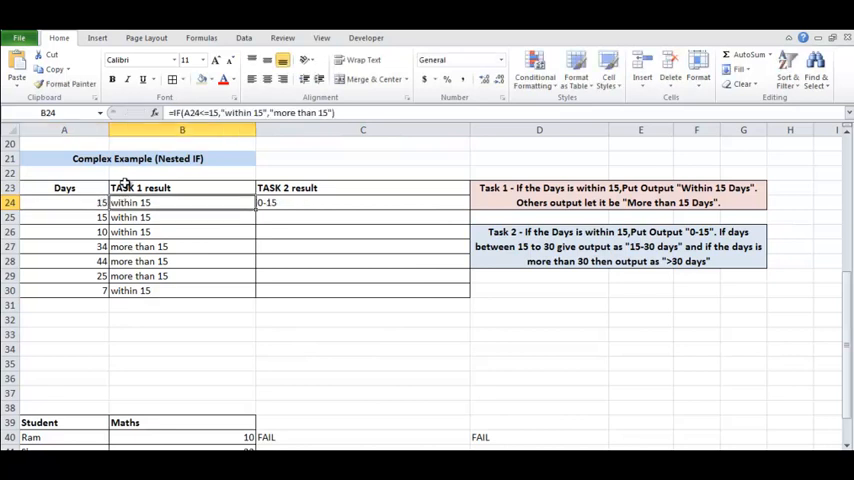
pyautogui.click(64, 202)
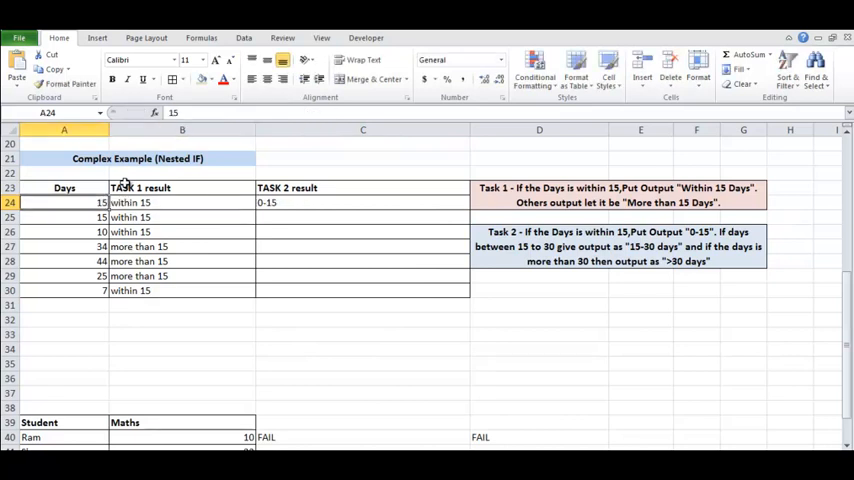
pyautogui.write('31')
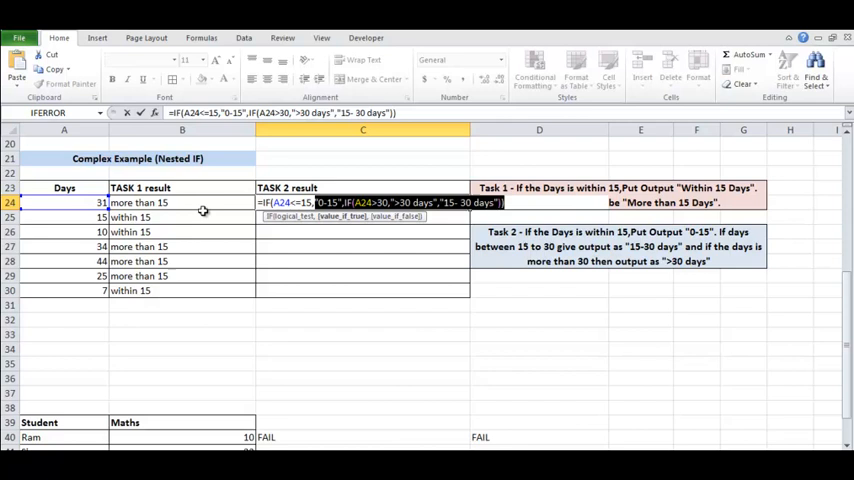
pyautogui.press('Enter')
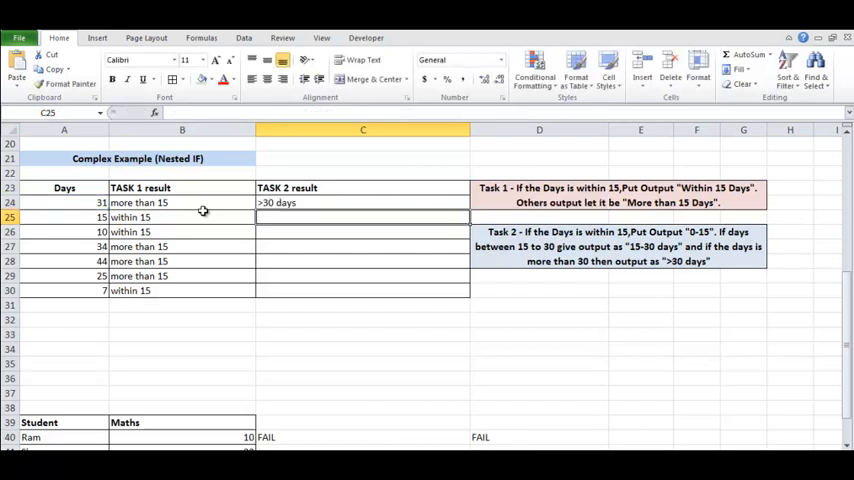
# - Write C25's nested IF as A24<=15 → "0-15", A24<=30 → "15-30 days", else ">30 days"
pyautogui.write('=IF(A24<=15,"0-15",IF(A24>30,">30 days","15- 30 days"))')
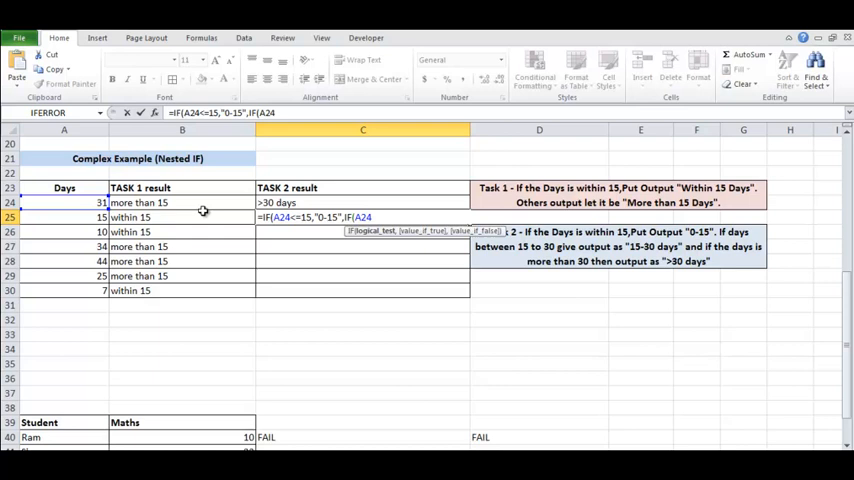
pyautogui.write('<30')
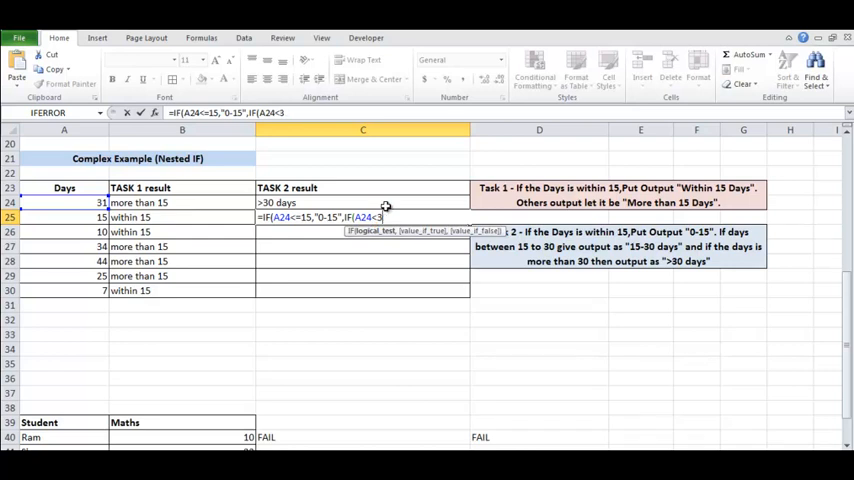
pyautogui.write('=30')
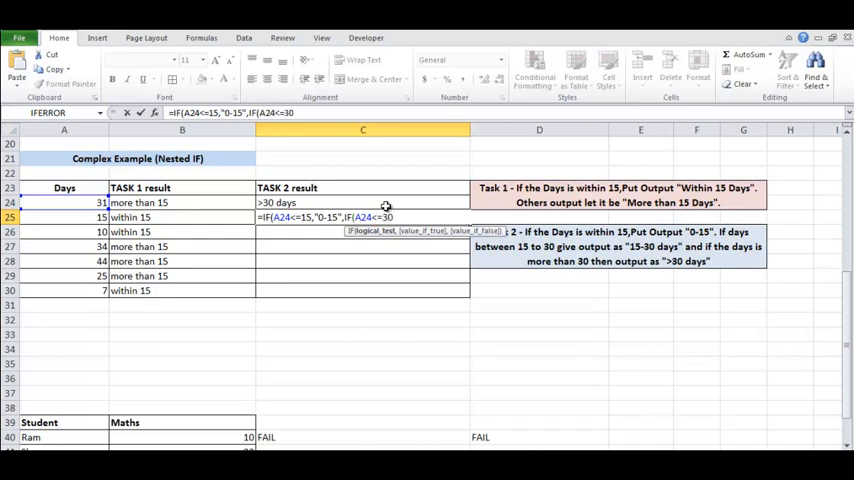
pyautogui.write(',')
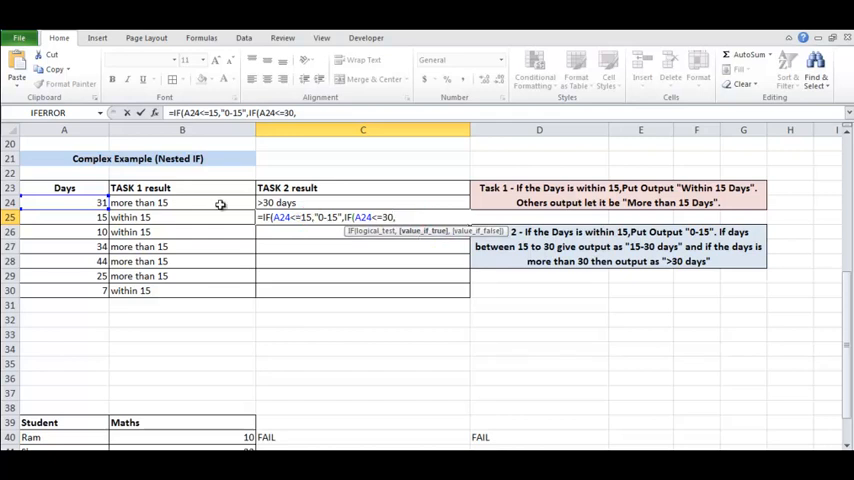
pyautogui.write('"15-30 days')
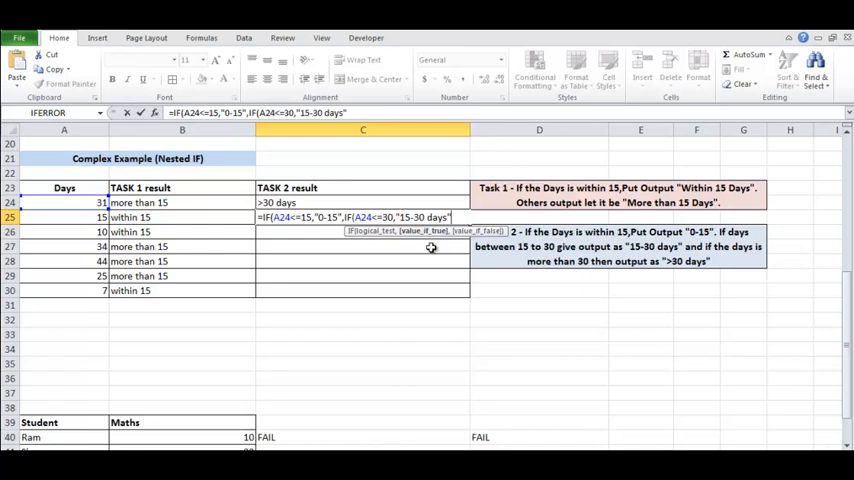
pyautogui.write(',')
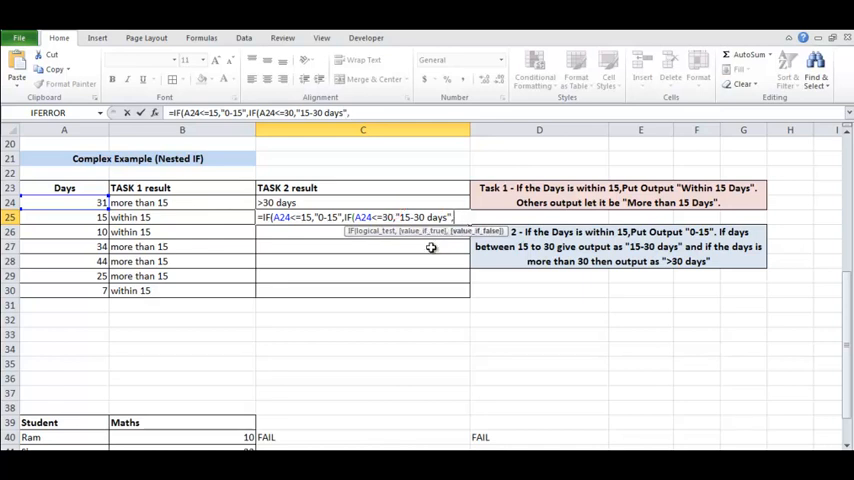
pyautogui.write('>')
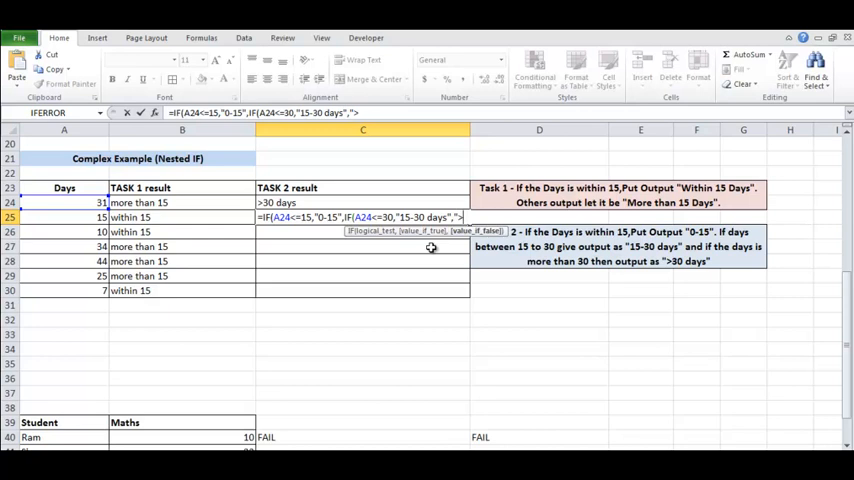
pyautogui.write('>30 days"')
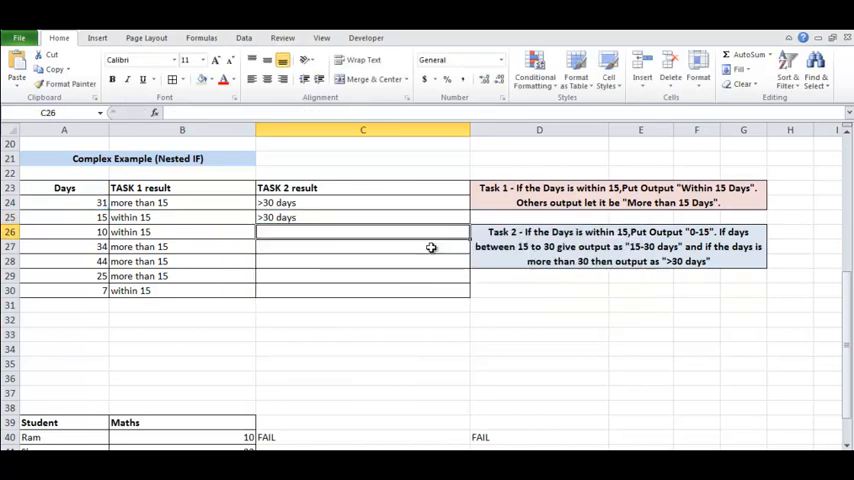
pyautogui.write('=IF(A24<=15,"0-15",IF(A24<=30,"15-30 days",">30 days"')
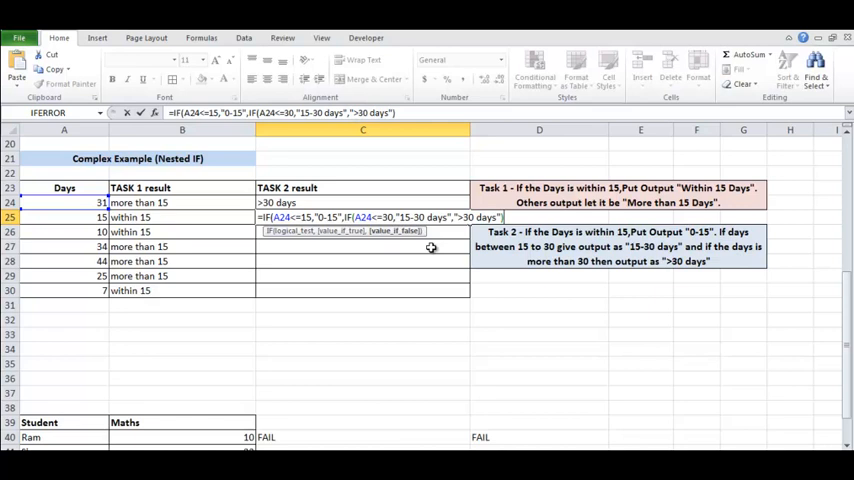
pyautogui.moveTo(432, 252)
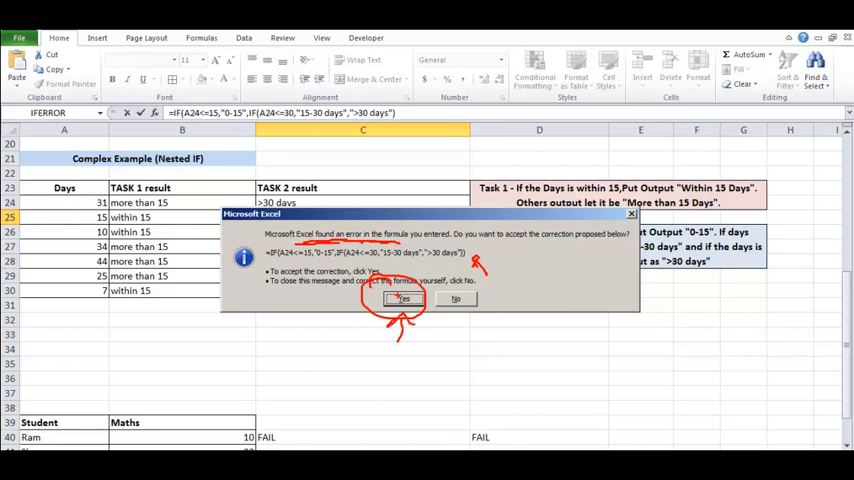
# - Accept Excel's proposed correction so C25 returns the day-range result
pyautogui.click(404, 298)
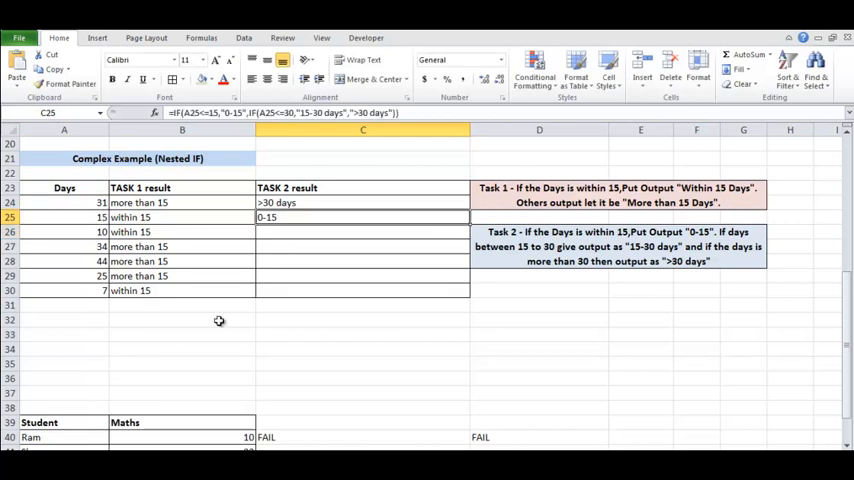
pyautogui.moveTo(220, 320)
pyautogui.write('31')
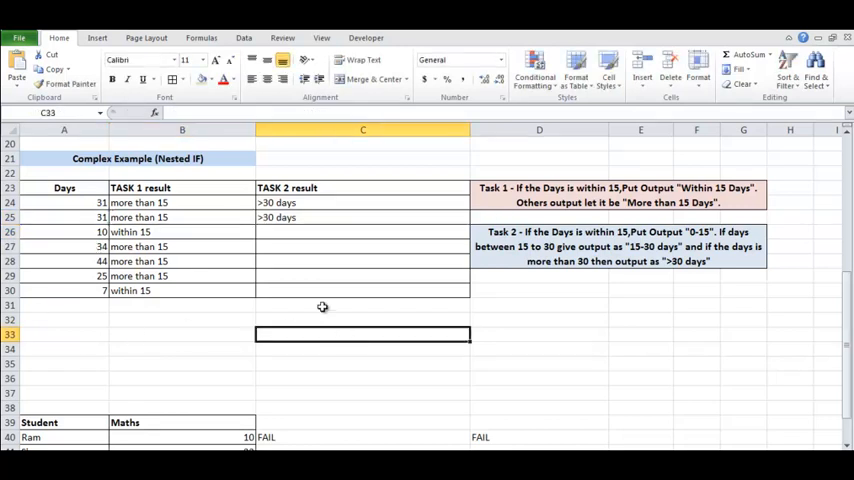
# - Display the sheet's underlying formulas via Show Formulas on the Formulas ribbon
pyautogui.click(200, 36)
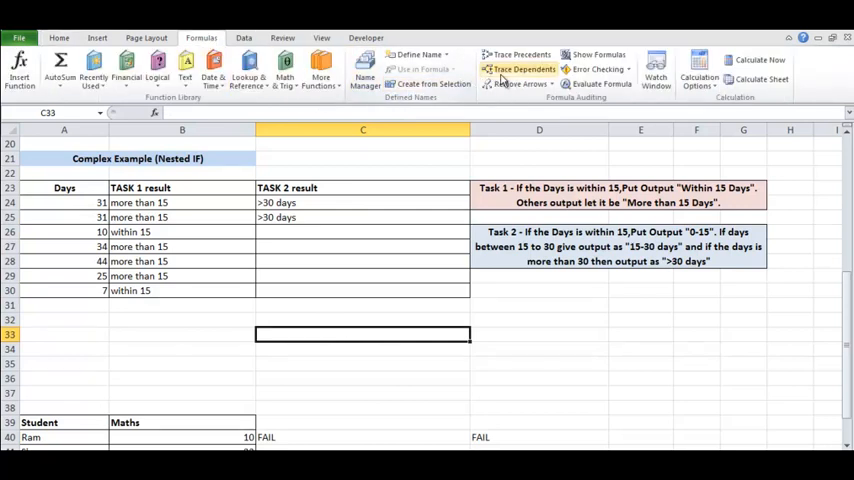
pyautogui.click(596, 54)
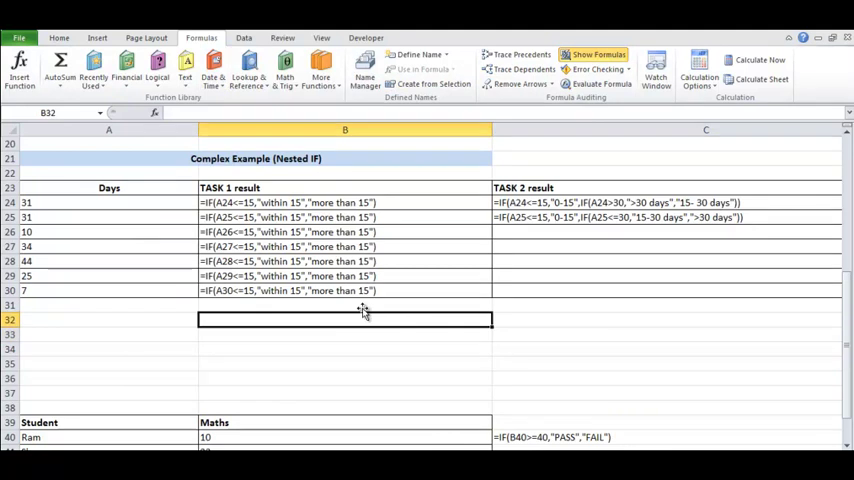